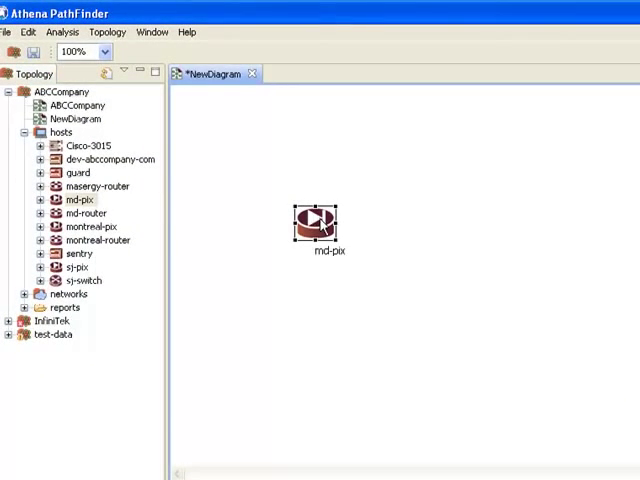
# Connect md-pix to the md1 and md2 networks.
pyautogui.rightClick(312, 225)
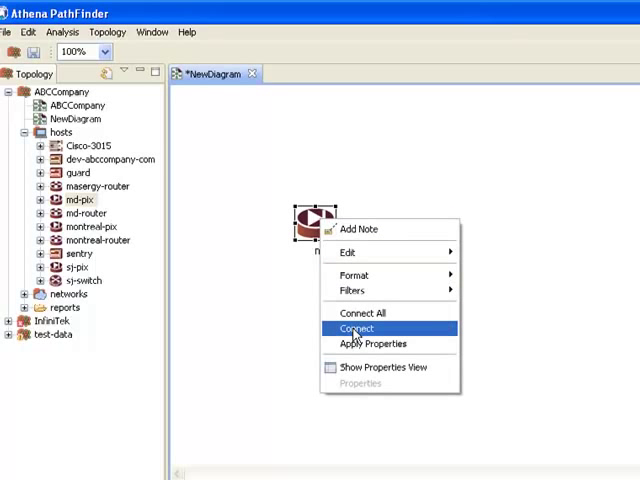
pyautogui.click(356, 328)
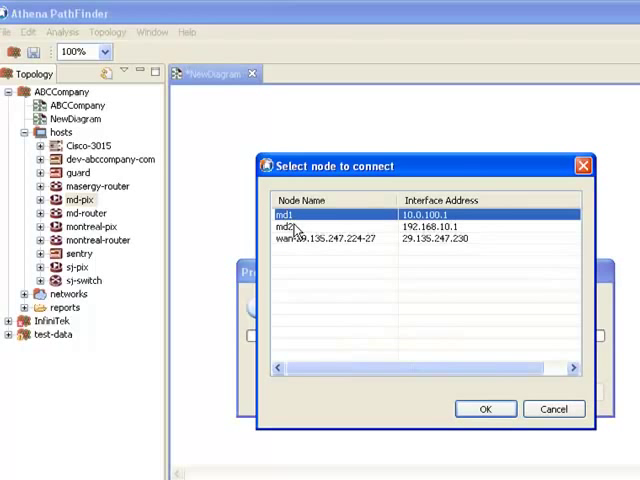
pyautogui.click(486, 409)
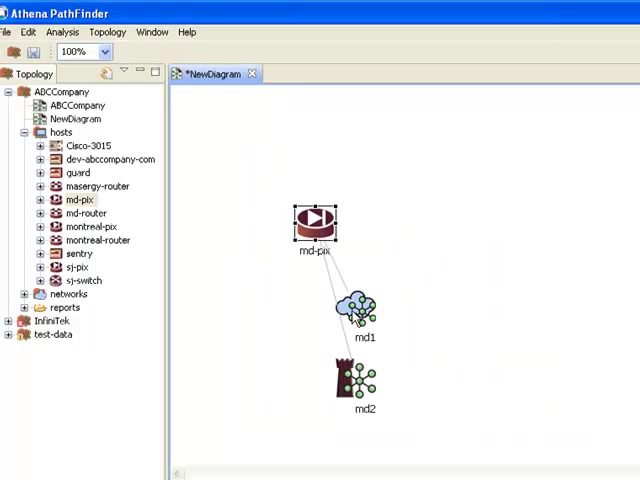
# Connect the md1 network to md-router.
pyautogui.rightClick(360, 312)
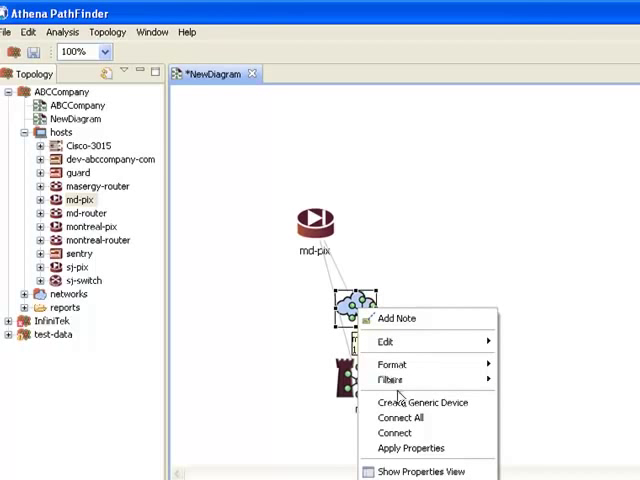
pyautogui.click(396, 431)
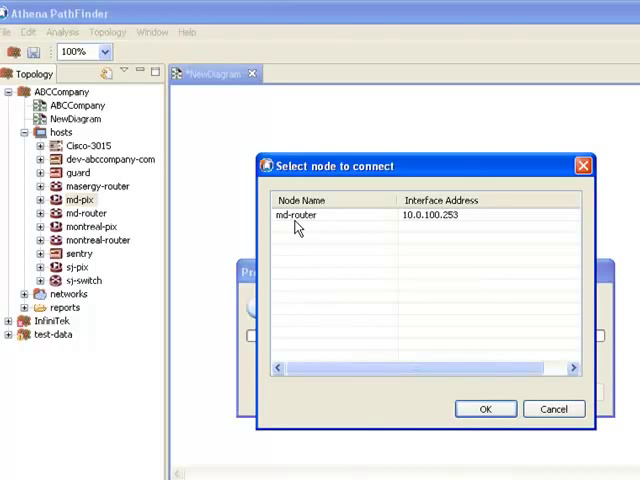
pyautogui.click(485, 409)
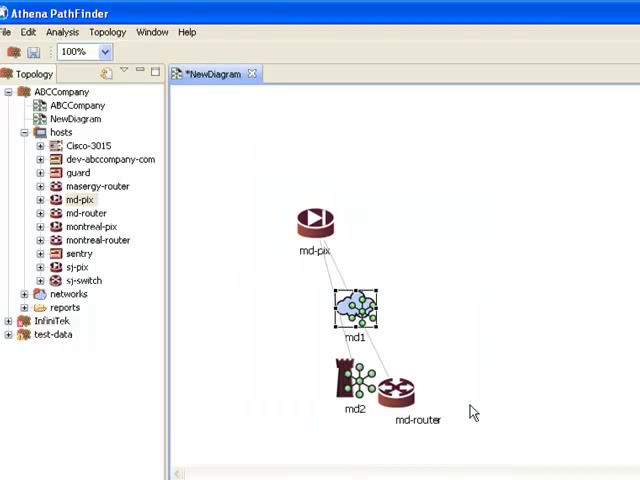
pyautogui.click(418, 405)
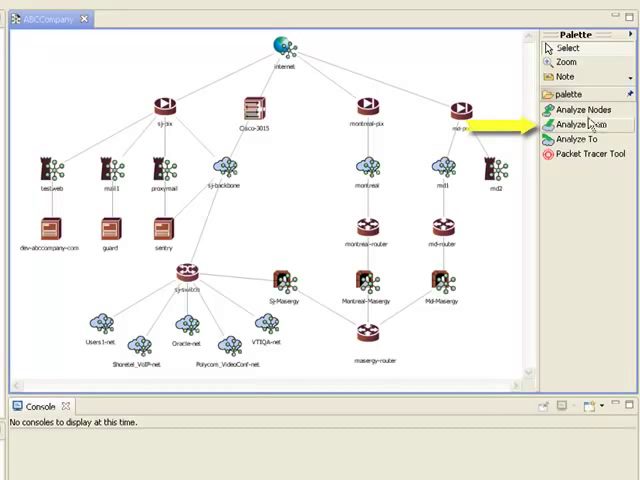
pyautogui.moveTo(583, 124)
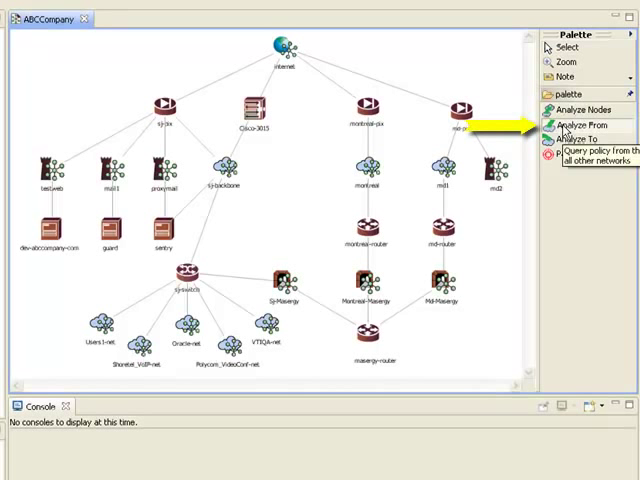
# Start an Analyze From policy query originating at the internet node.
pyautogui.click(283, 45)
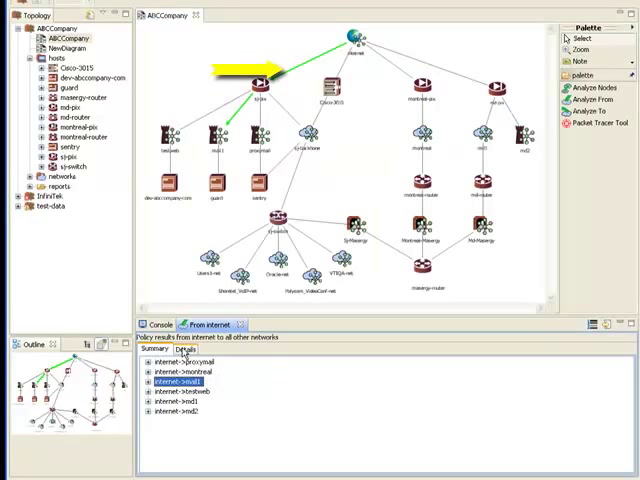
# Show the Details results and expand the accept action and tcp protocol entries.
pyautogui.click(185, 349)
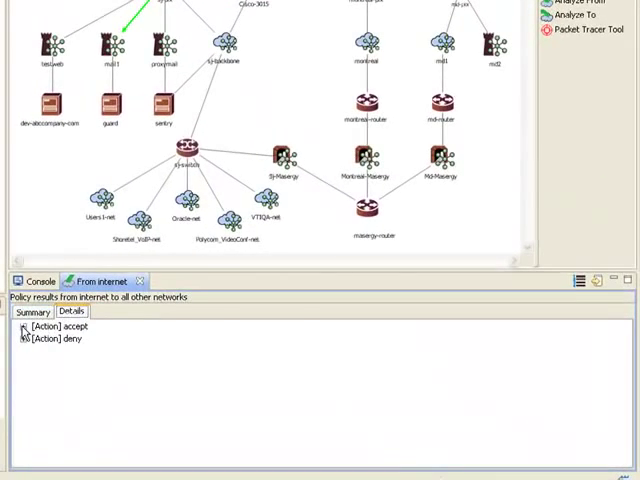
pyautogui.click(23, 328)
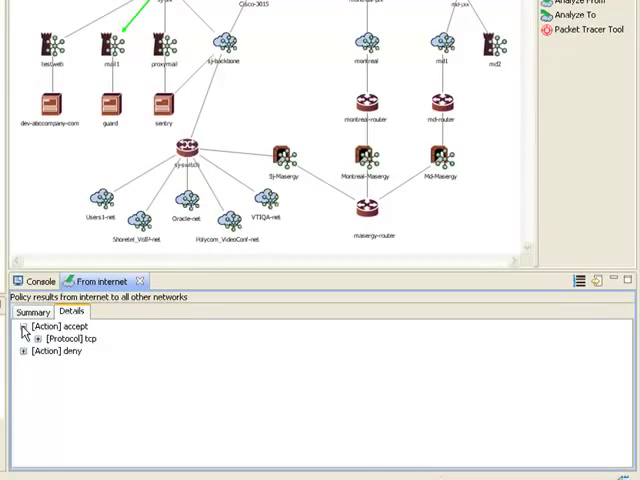
pyautogui.click(37, 338)
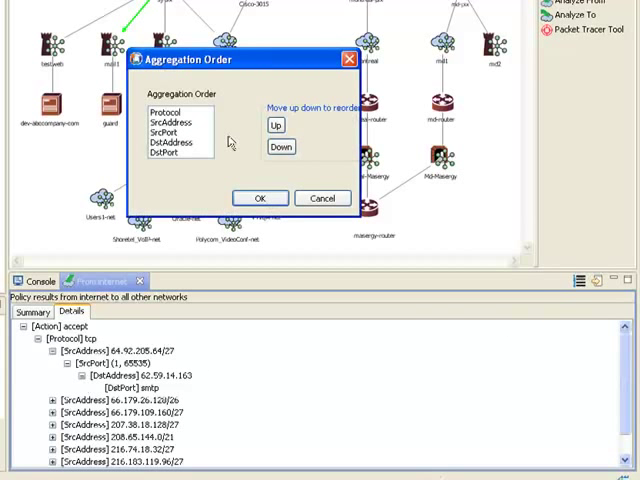
# Move DstAddress up in the aggregation order, apply it, and expand the regrouped accepted traffic.
pyautogui.click(275, 125)
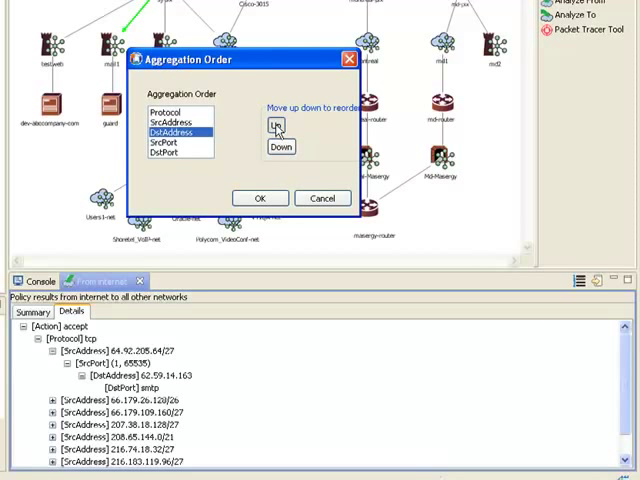
pyautogui.click(276, 124)
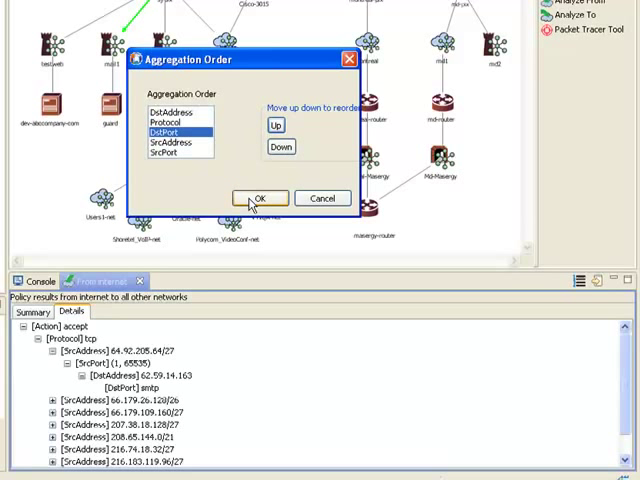
pyautogui.click(260, 197)
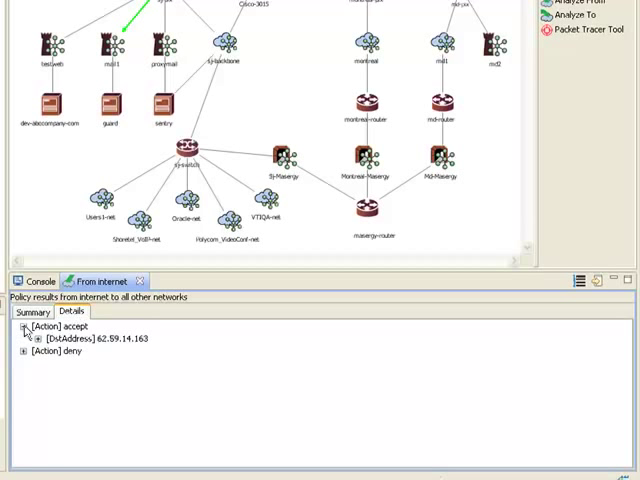
pyautogui.click(37, 339)
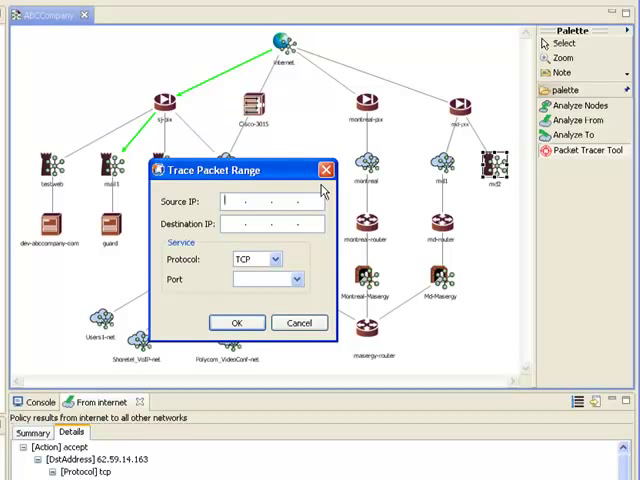
# Trace packets from source 192.168.10.5 to destination 62.59.14.163 over TCP on smtp.
pyautogui.write('192.160.1')
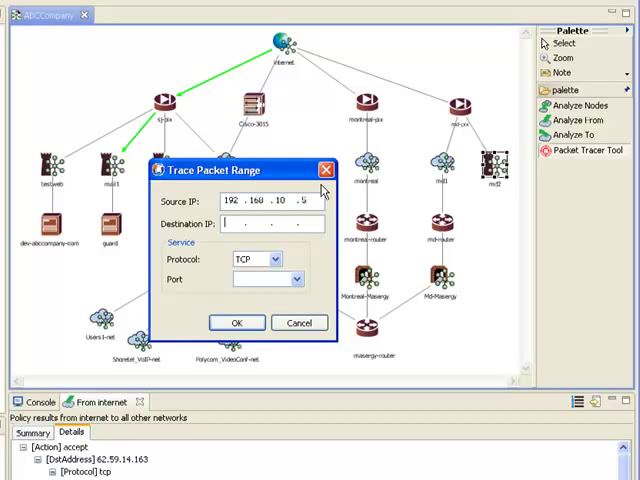
pyautogui.write('62 .59 .14 .163')
pyautogui.click(268, 279)
pyautogui.write('smtp')
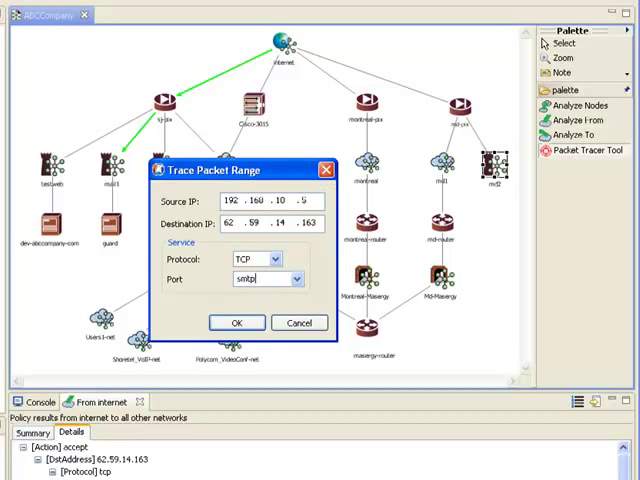
pyautogui.click(236, 323)
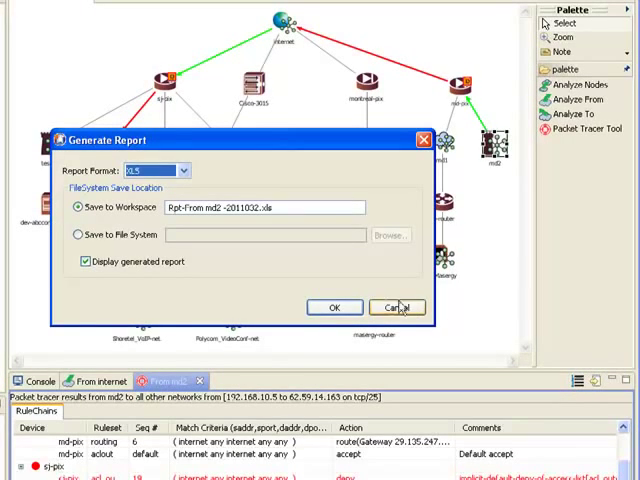
# Generate an XLS report of the md2 trace, saved to the workspace.
pyautogui.click(334, 307)
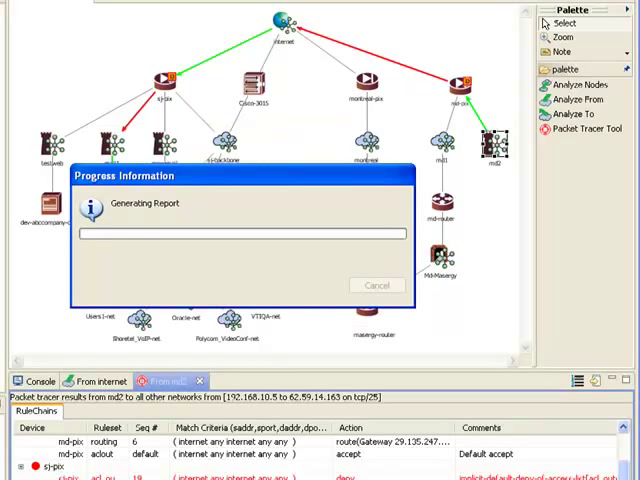